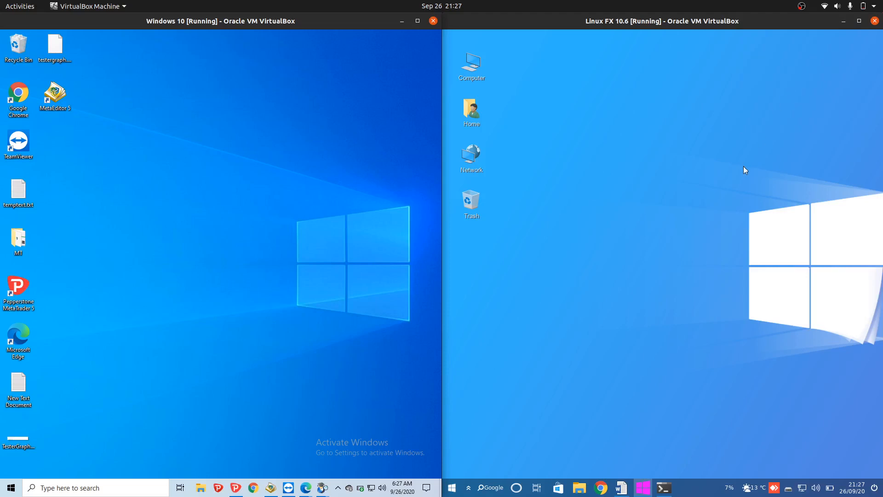
mouse_move(696, 149)
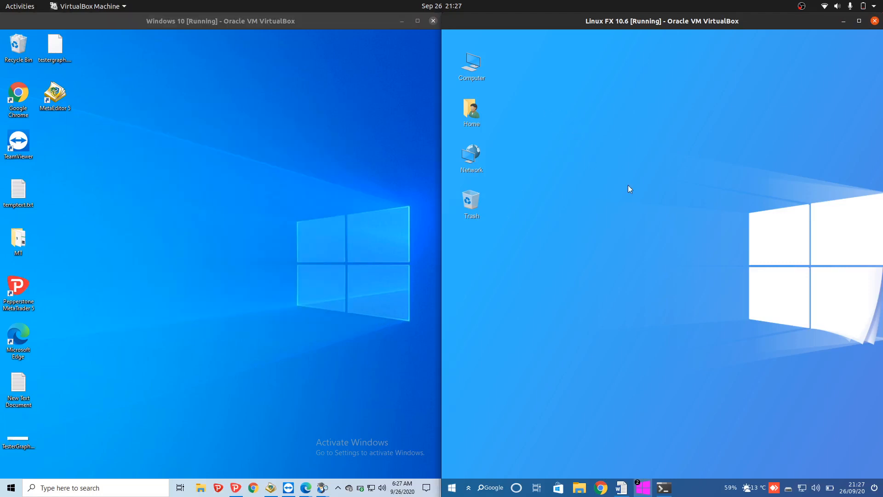
mouse_move(859, 404)
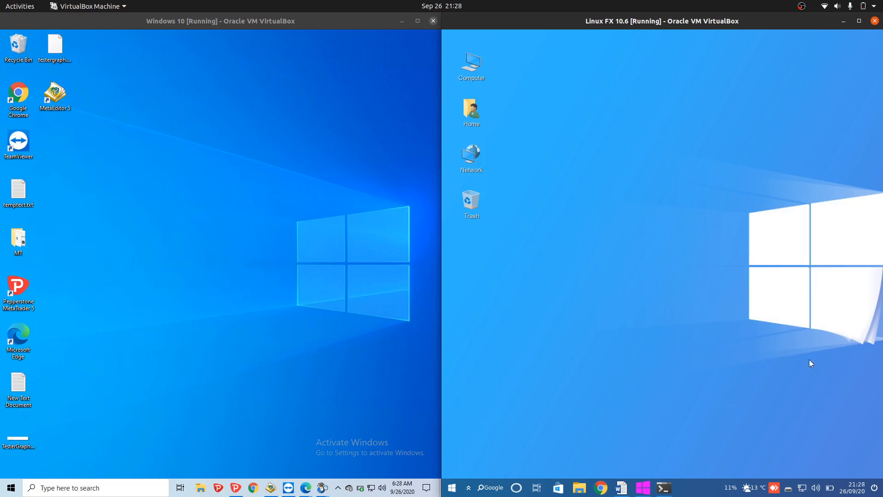
mouse_move(560, 411)
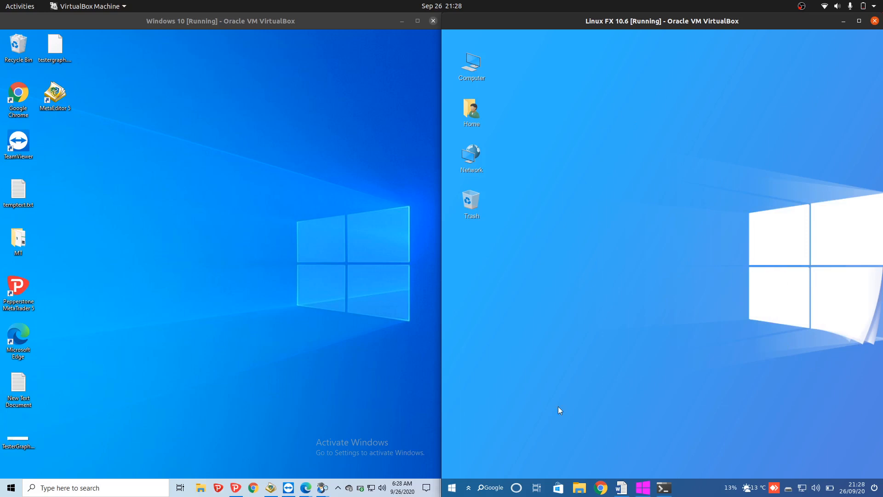
- Browse the Linux FX application menu, then bring up the Windows 10 Start menu for comparison
left_click(452, 488)
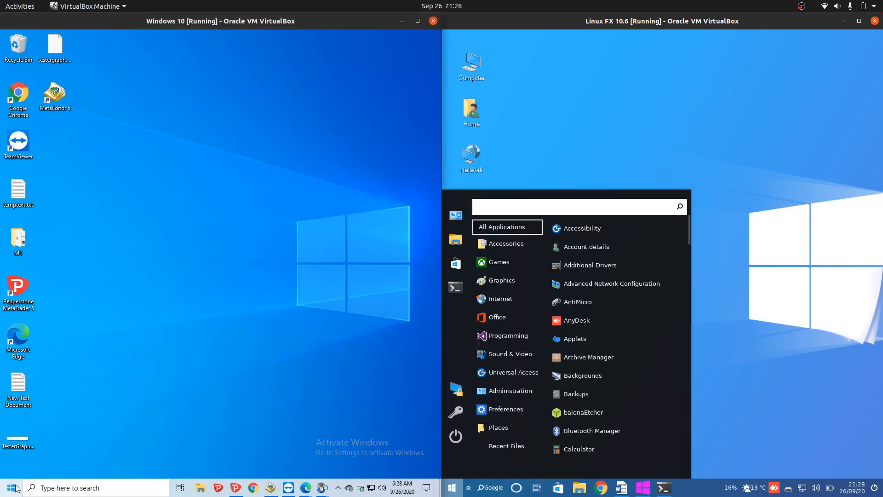
left_click(9, 488)
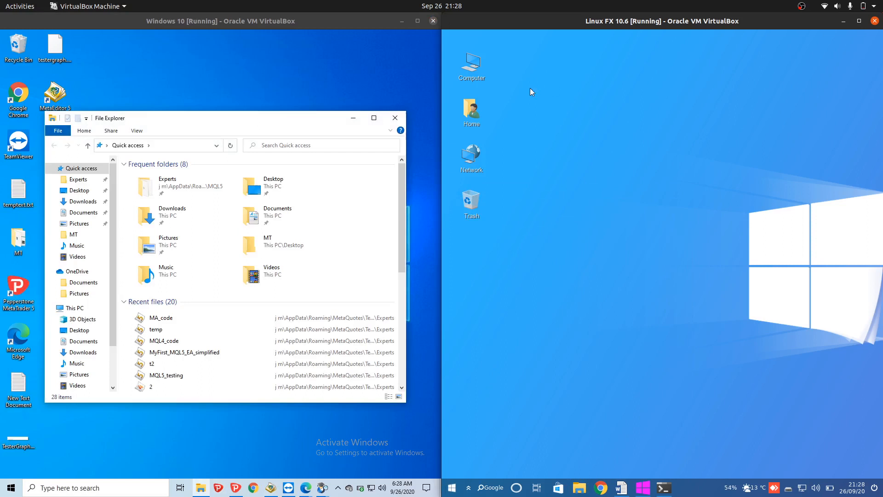
- Show the Home folder in Linux FX's Nemo beside Windows 10's File Explorer
double_click(471, 109)
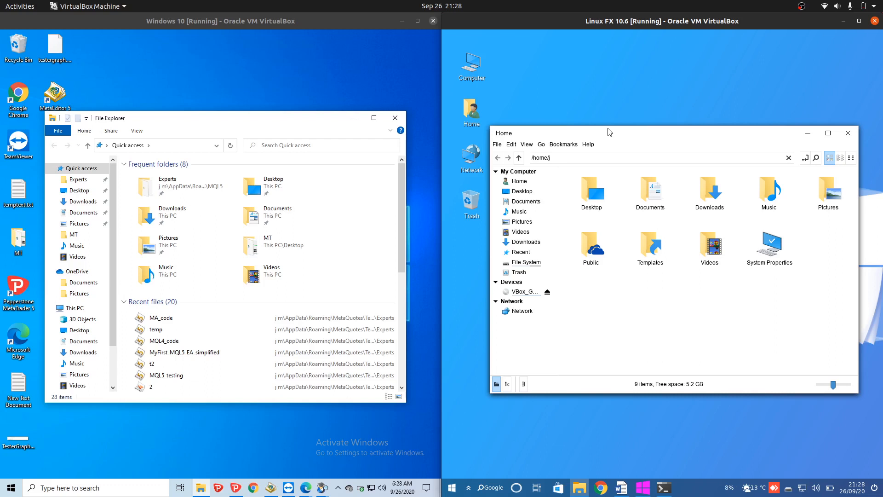
mouse_move(585, 150)
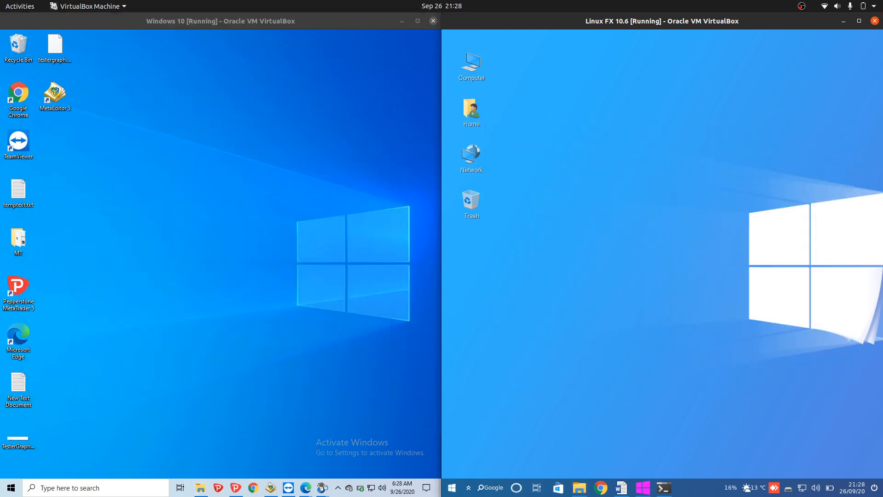
- Focus the Windows 10 virtual machine to launch Task Manager
left_click(9, 487)
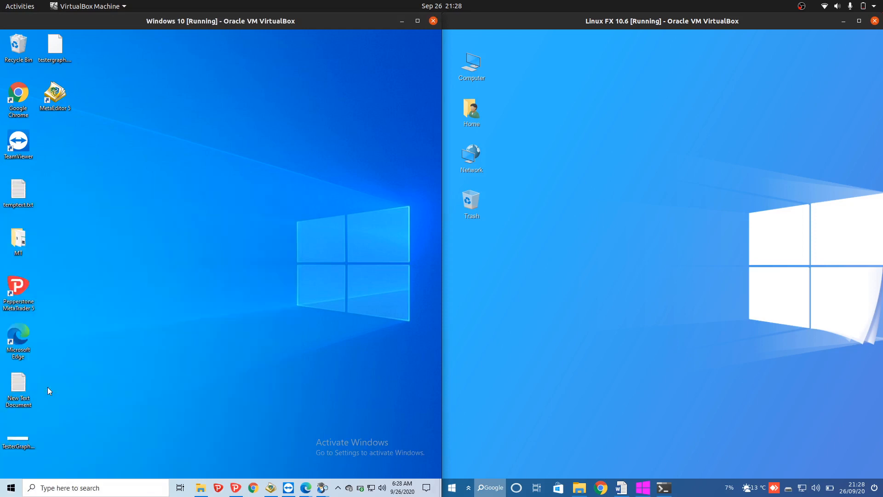
mouse_move(691, 487)
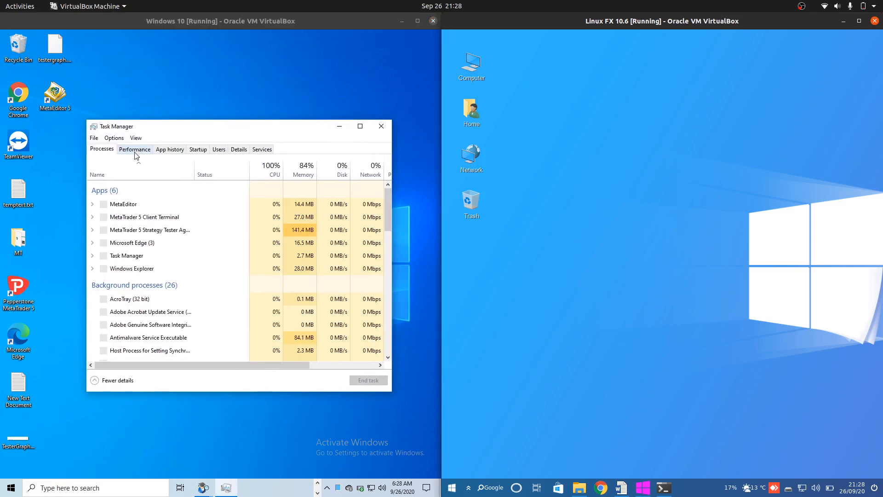
- Show the memory performance graph in Task Manager and run htop in a Linux FX terminal
left_click(134, 149)
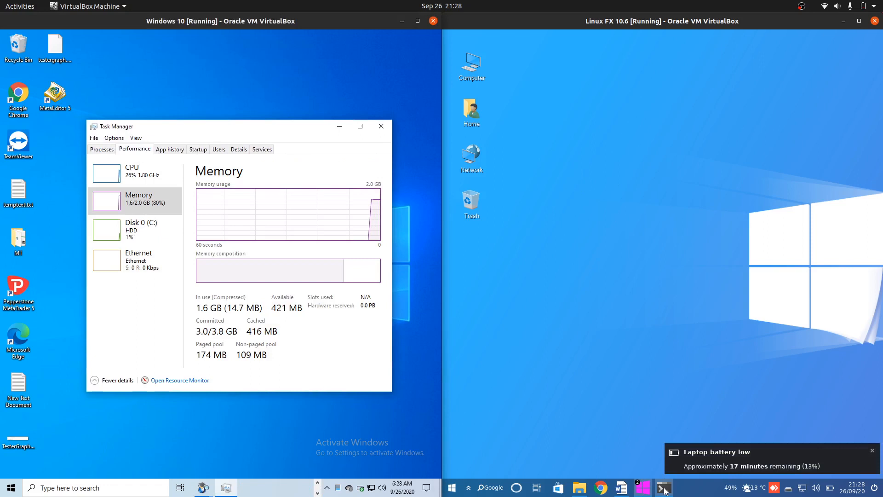
left_click(662, 487)
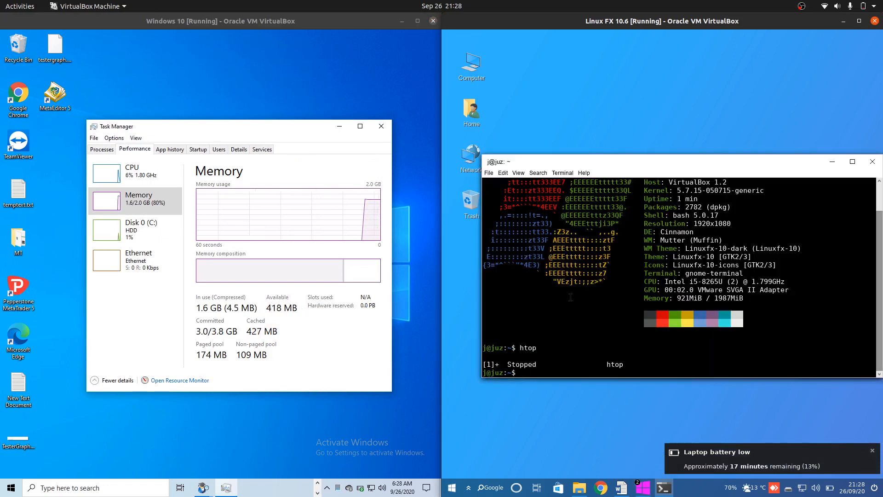
type("neo")
type("htop")
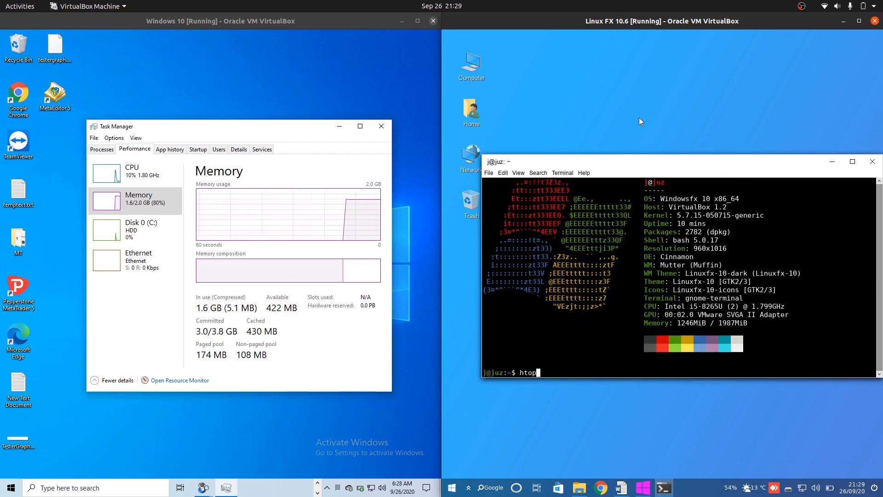
key("Return")
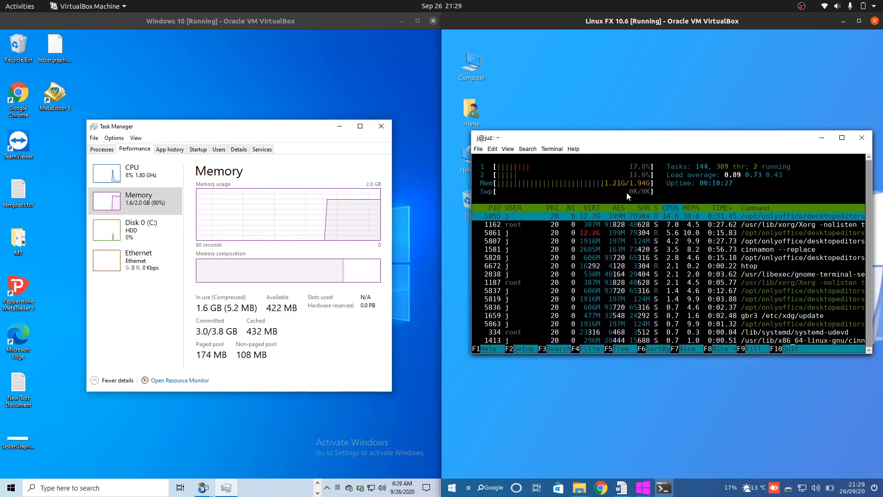
left_click_drag(220, 126, 244, 112)
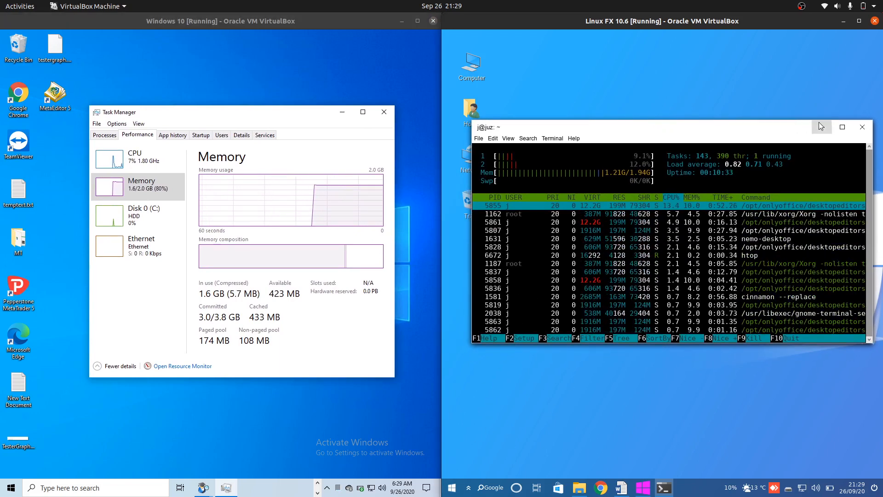
- Close the htop terminal on Linux FX and minimize the Windows Task Manager
left_click(862, 127)
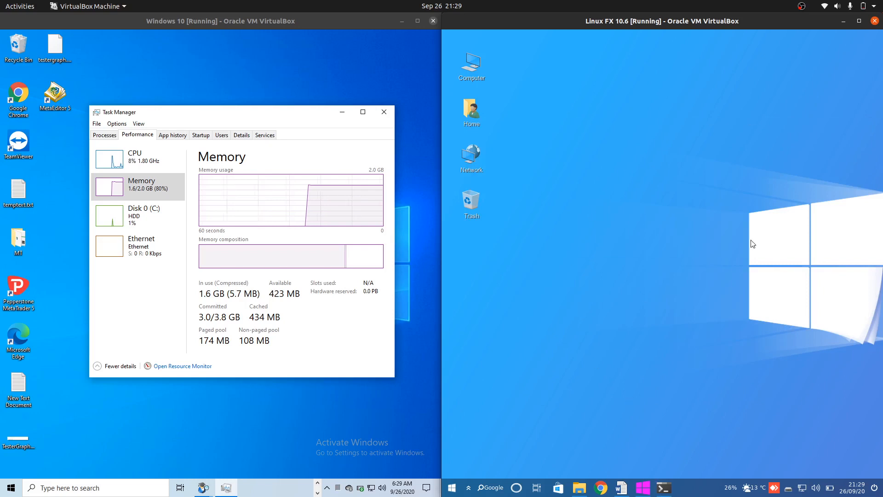
mouse_move(636, 250)
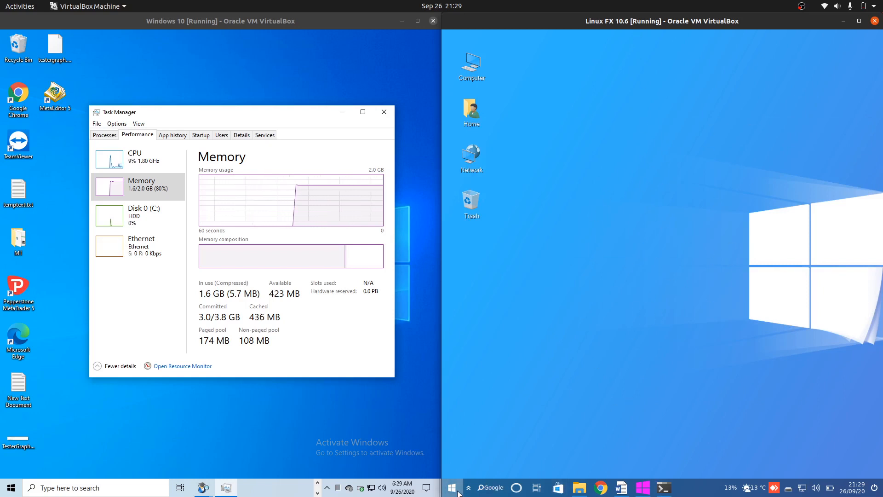
left_click(452, 487)
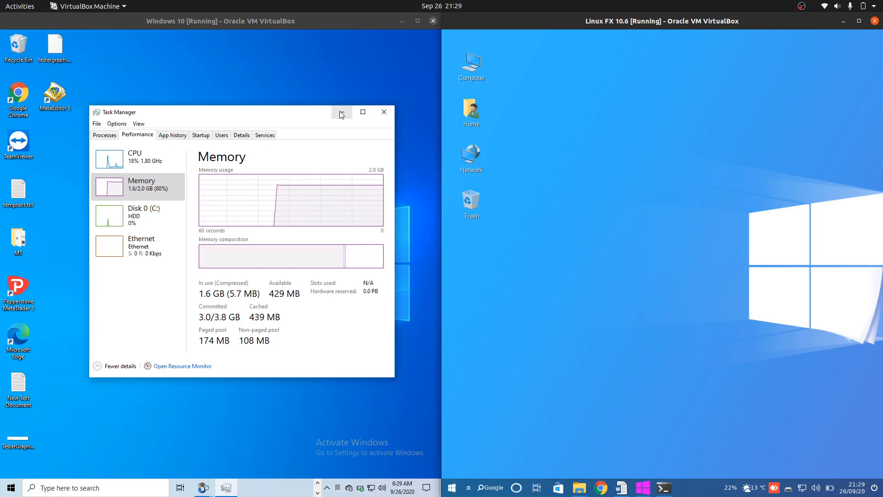
left_click(664, 487)
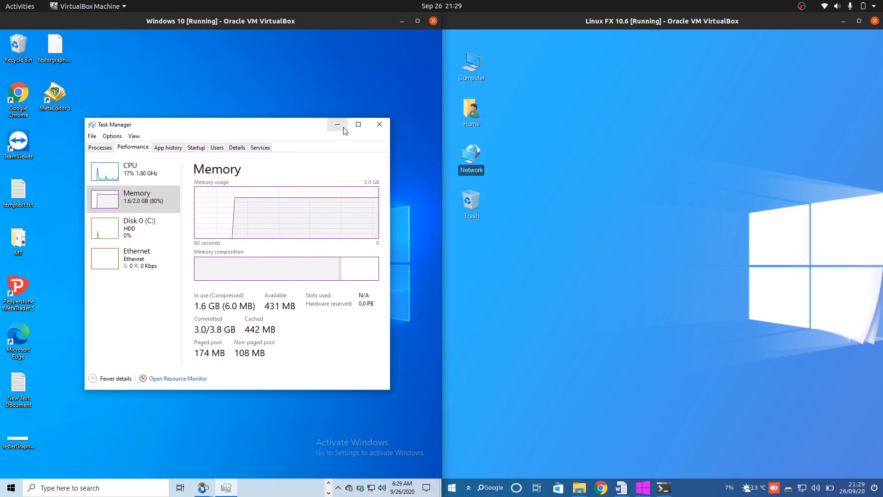
left_click(337, 124)
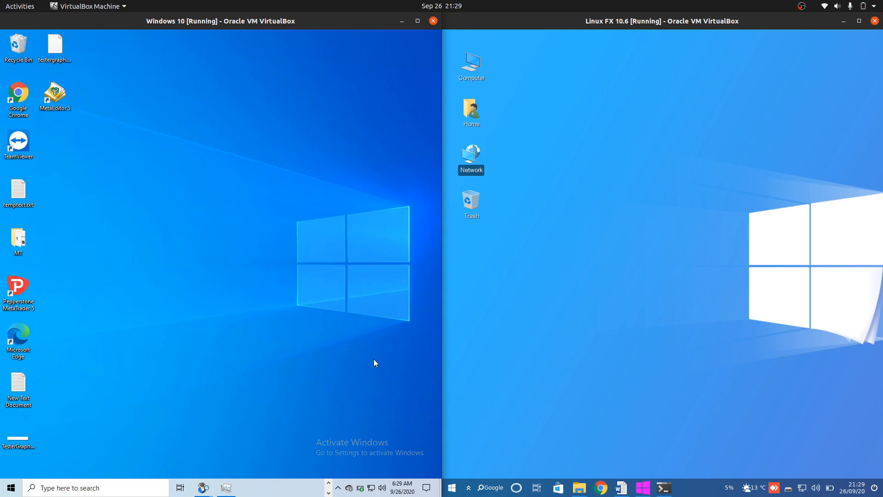
mouse_move(290, 261)
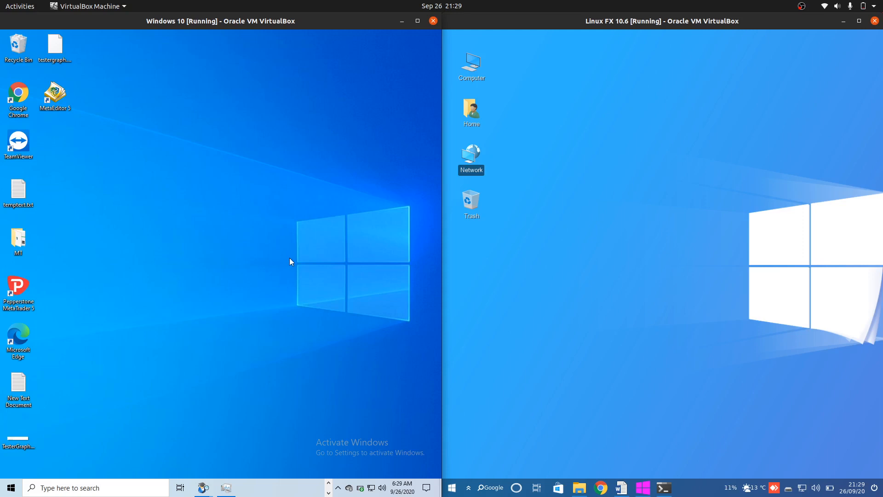
mouse_move(297, 255)
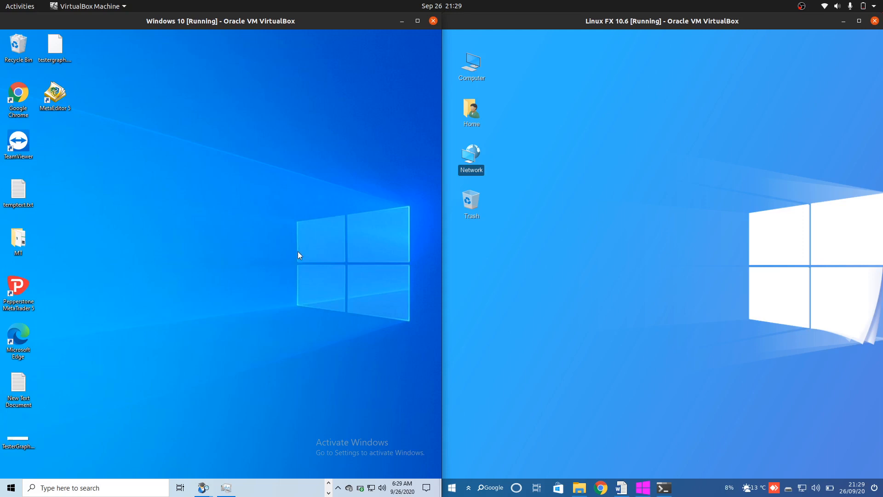
mouse_move(166, 147)
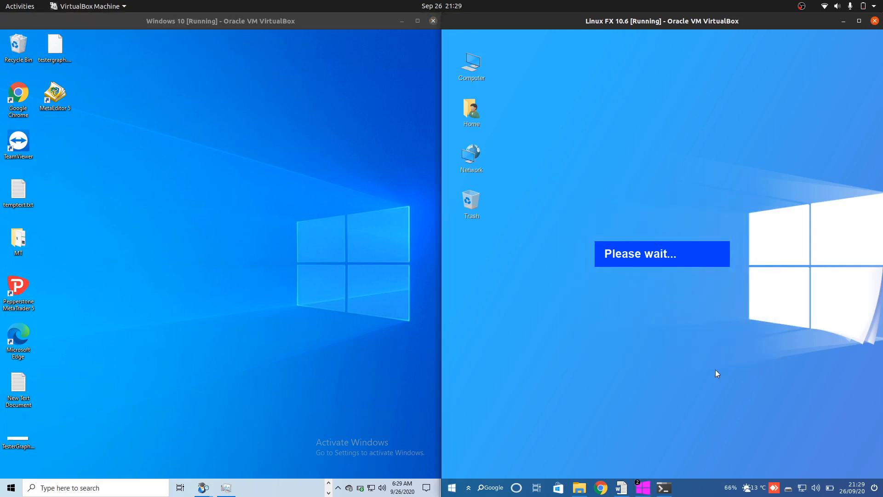
mouse_move(664, 366)
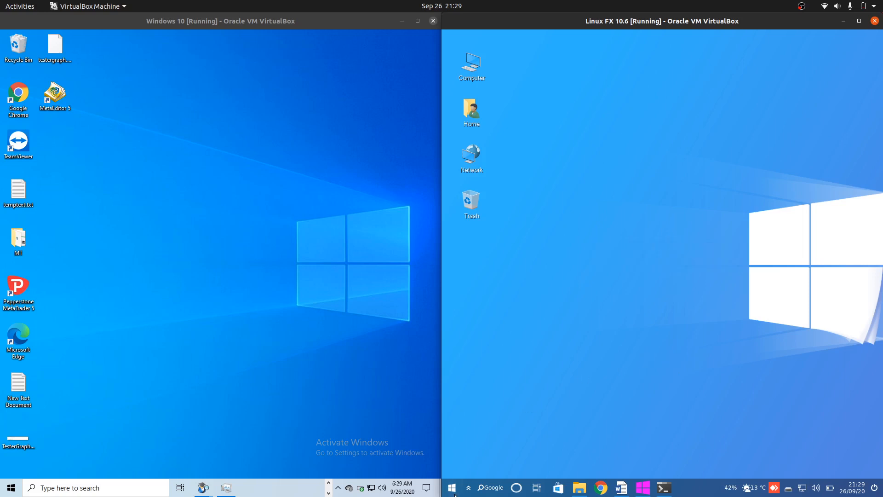
- Launch Settings from each Start button's quick menu, Windowsfx and Windows 10 side by side
right_click(452, 488)
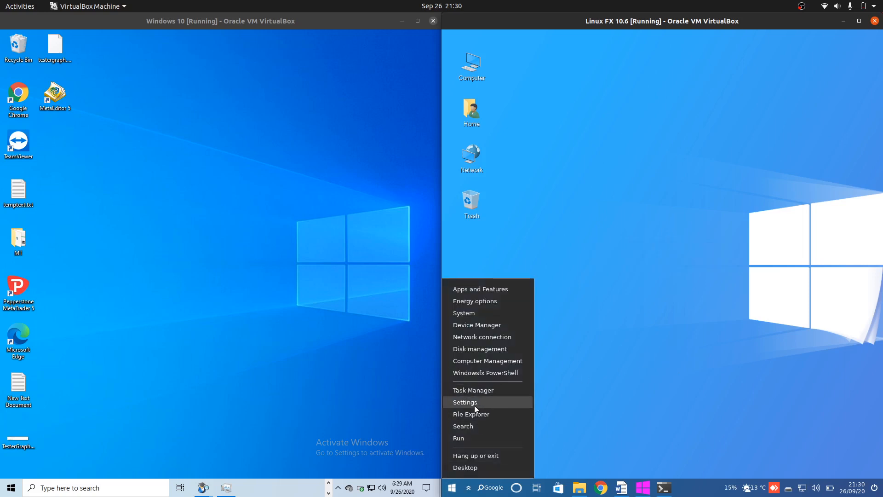
left_click(9, 487)
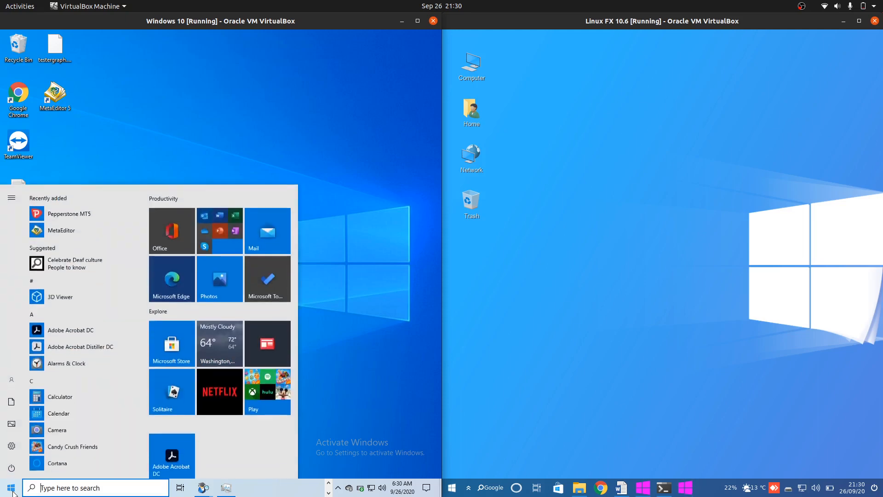
right_click(7, 488)
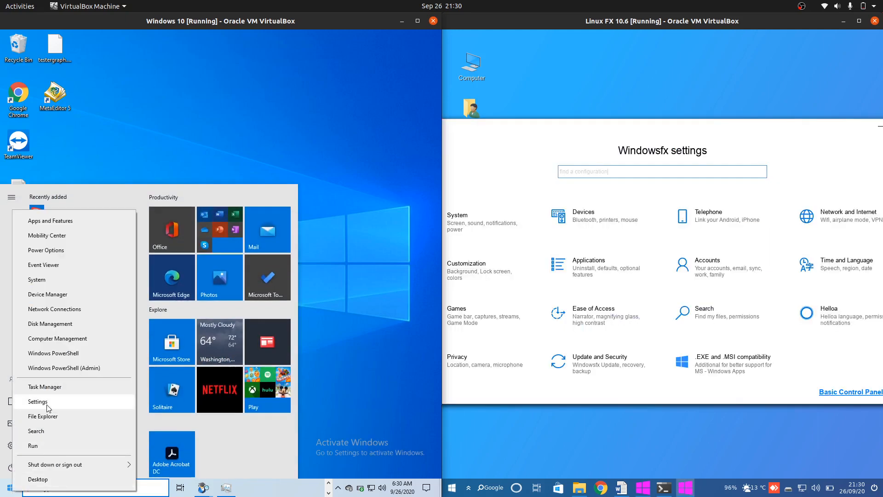
left_click(37, 401)
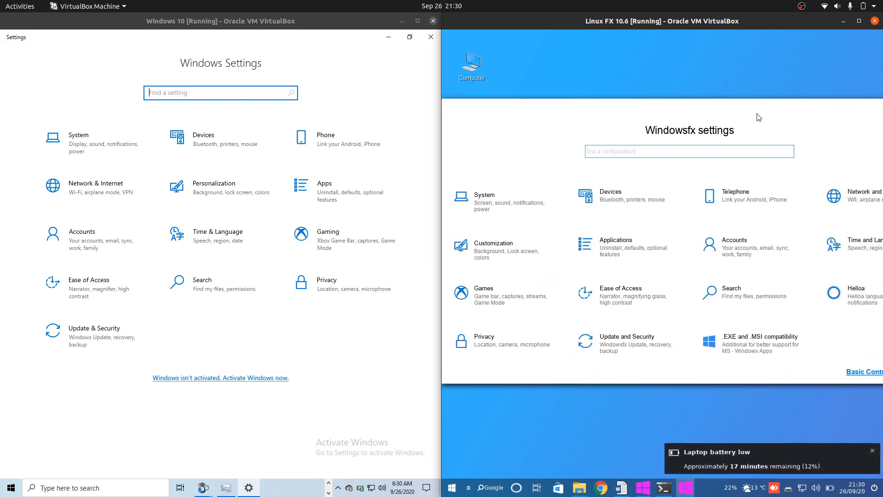
mouse_move(502, 250)
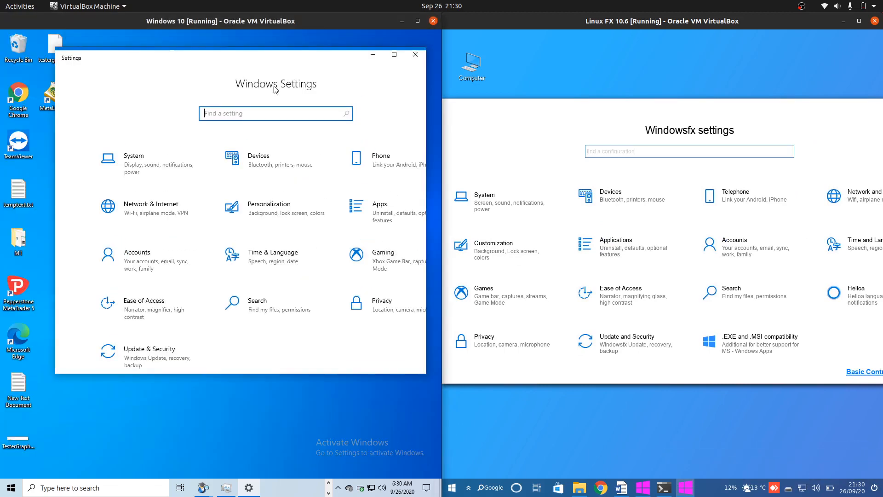
scroll("down", 3)
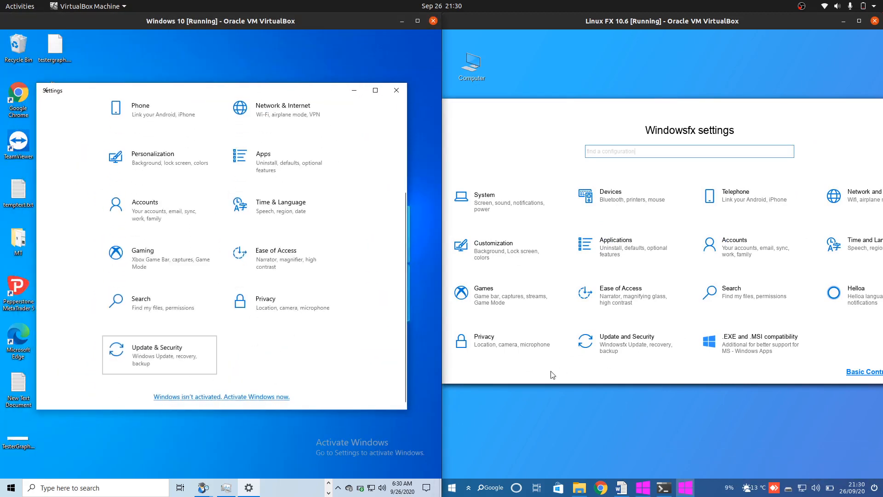
- Go to Update & Security in both settings apps and authenticate the Linux FX updater with the password
left_click(159, 354)
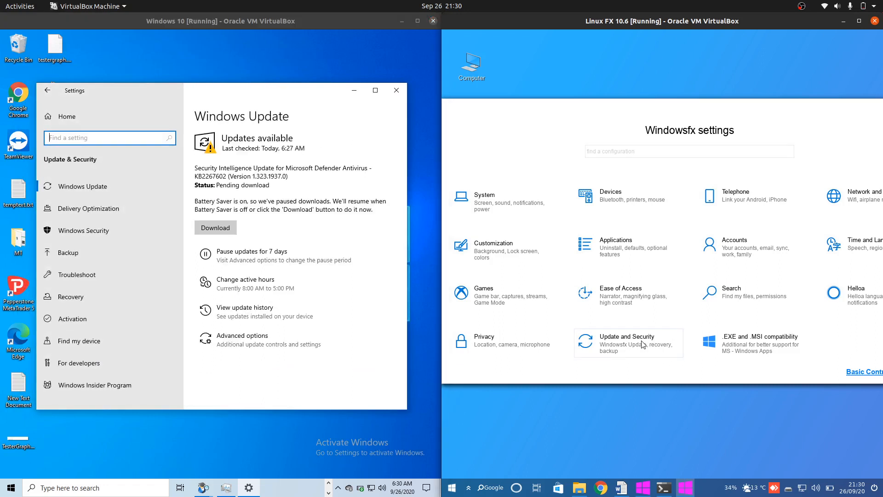
left_click(628, 342)
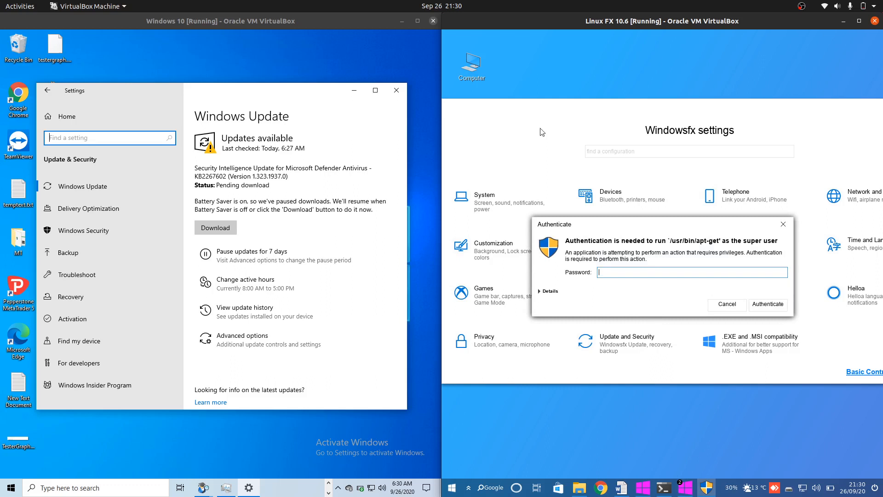
type("•")
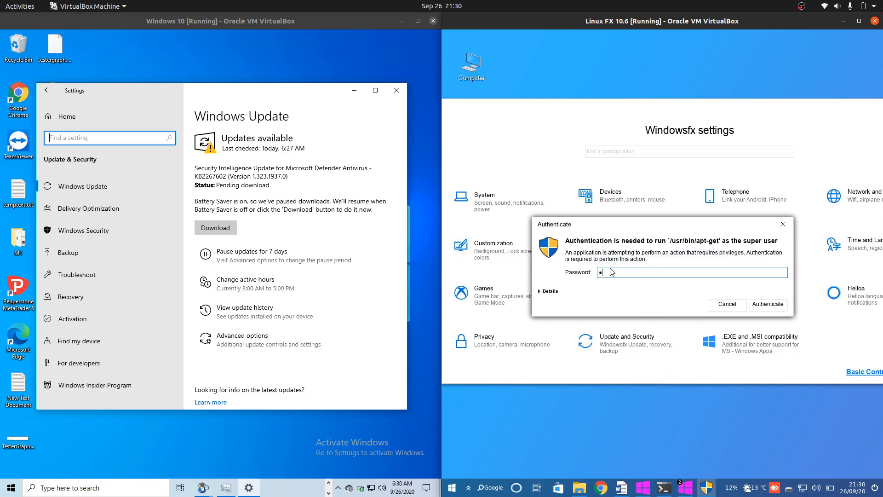
left_click(767, 304)
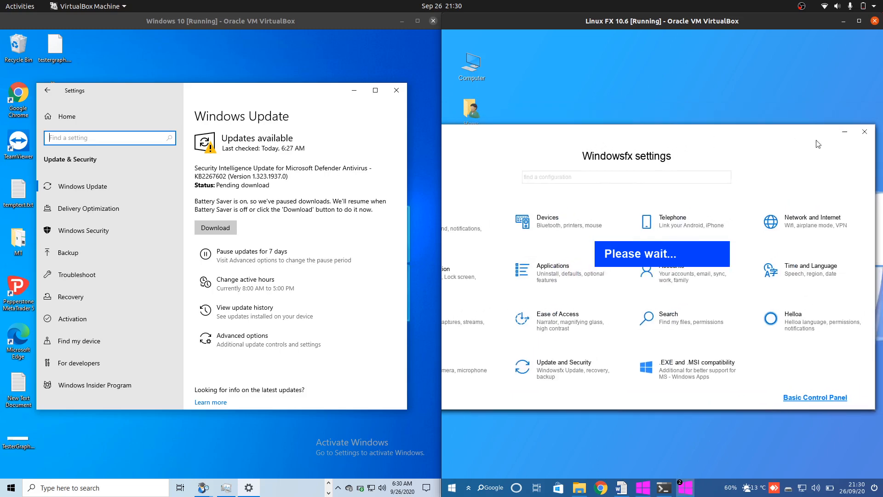
- Close the Windowsfx and Windows 10 Settings windows
left_click(864, 131)
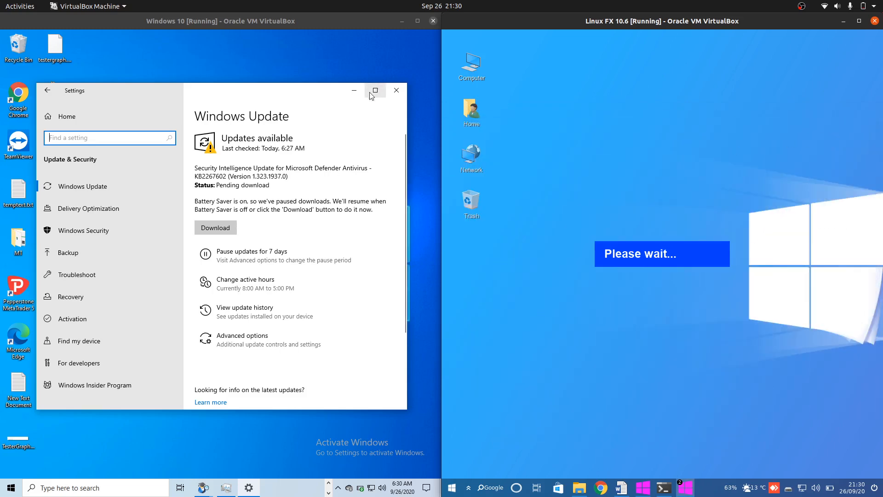
left_click(395, 90)
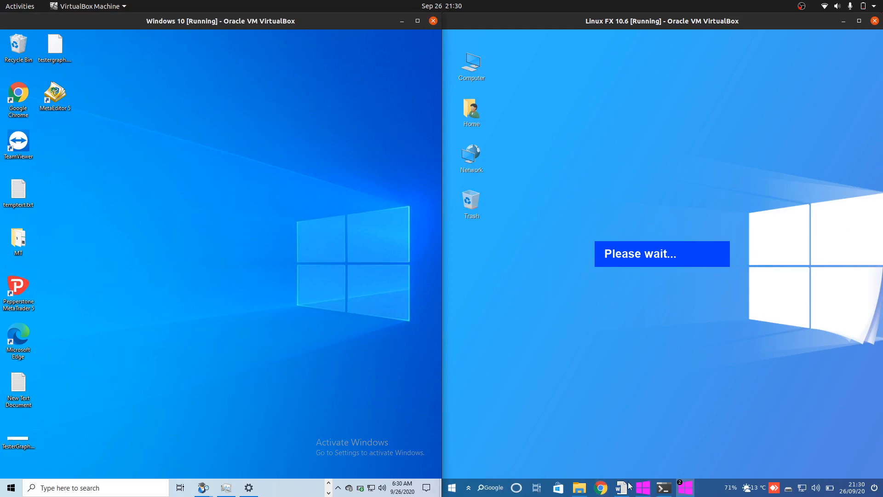
- Launch ONLYOFFICE on Linux FX and start a blank Document1.docx
left_click(621, 488)
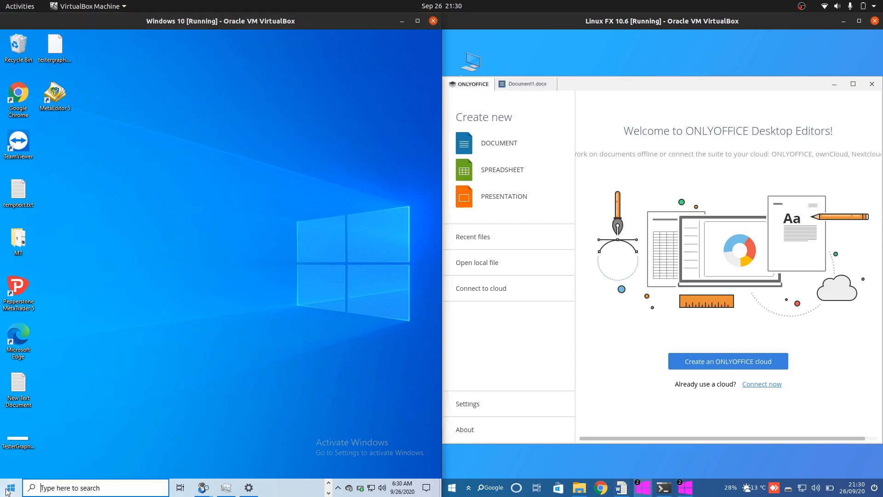
mouse_move(532, 88)
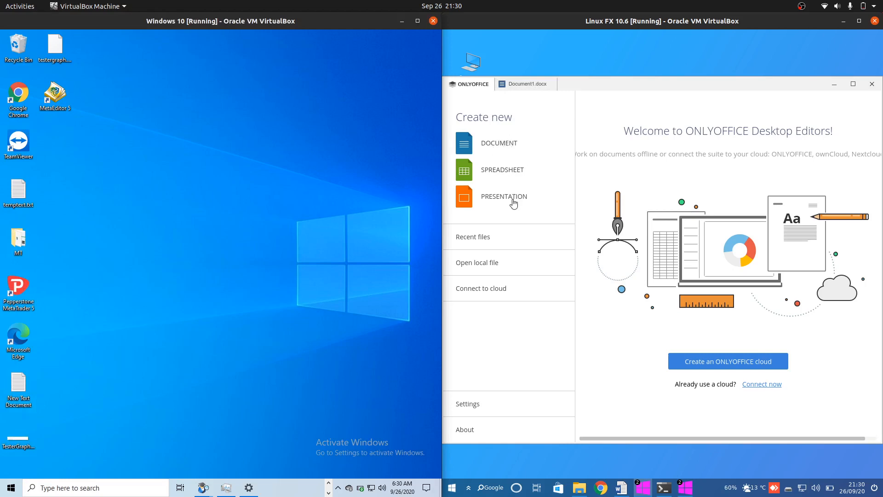
left_click(525, 83)
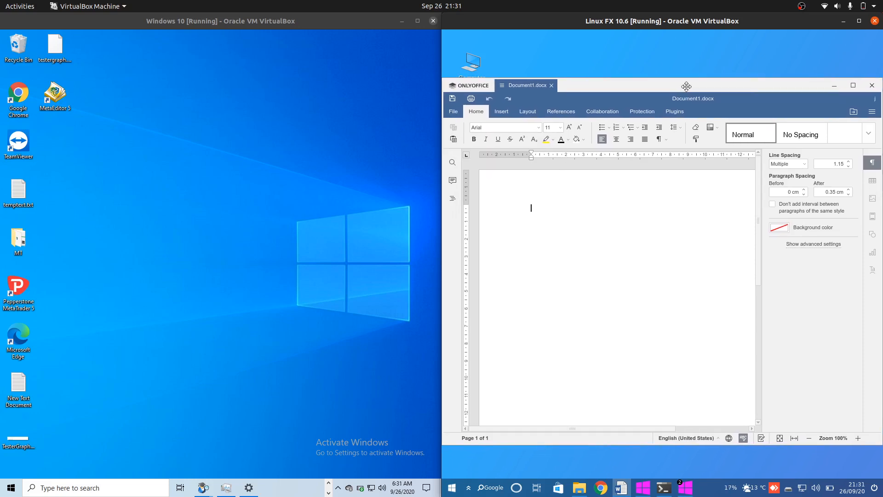
mouse_move(687, 89)
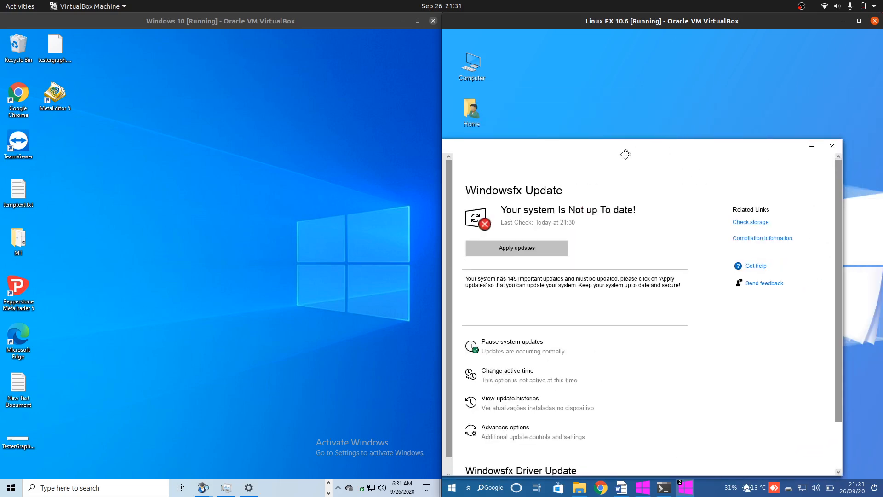
- Close the Windowsfx Update window reporting 145 pending updates
left_click(831, 146)
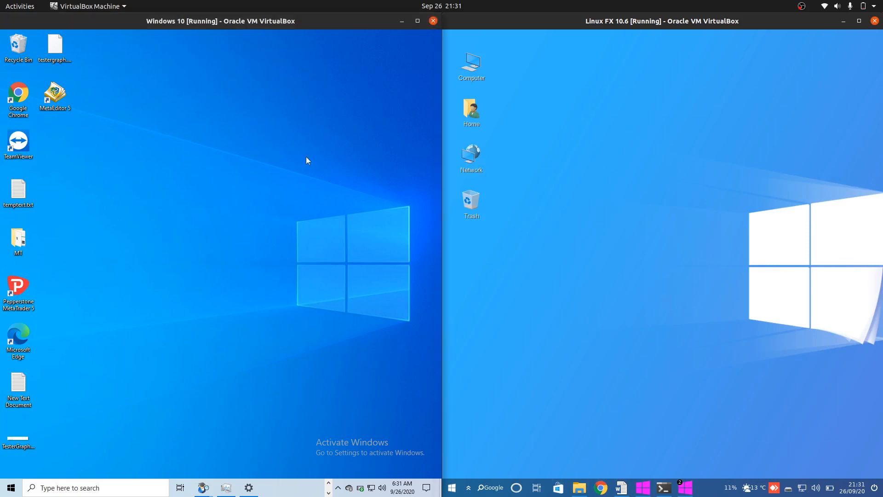
mouse_move(638, 229)
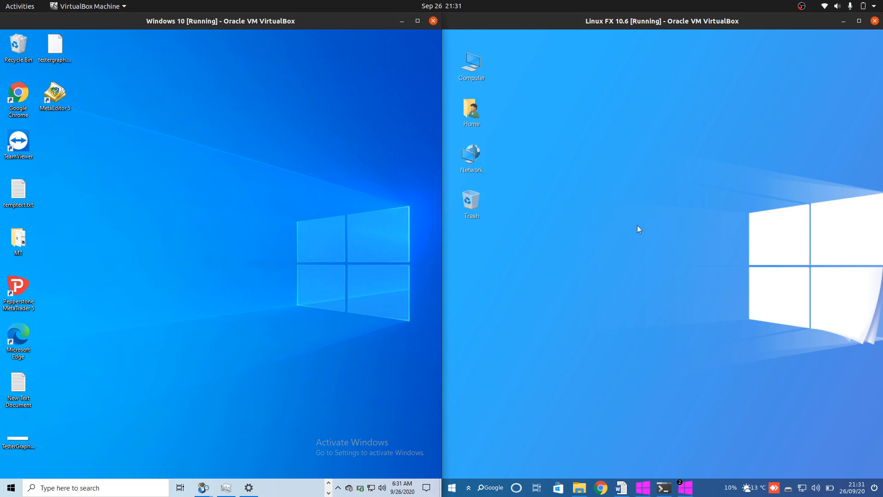
mouse_move(589, 248)
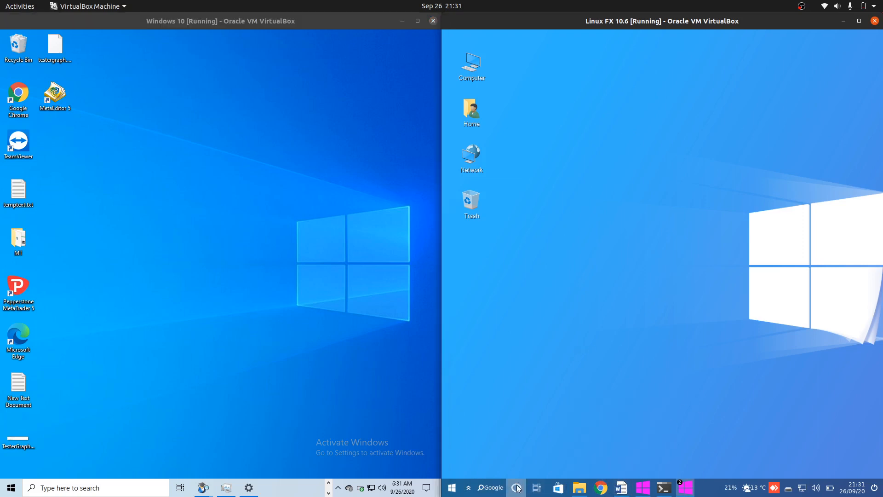
- Bring up the Linux FX voice assistant and application list, then close the Melange debugger and the assistant panel
left_click(516, 488)
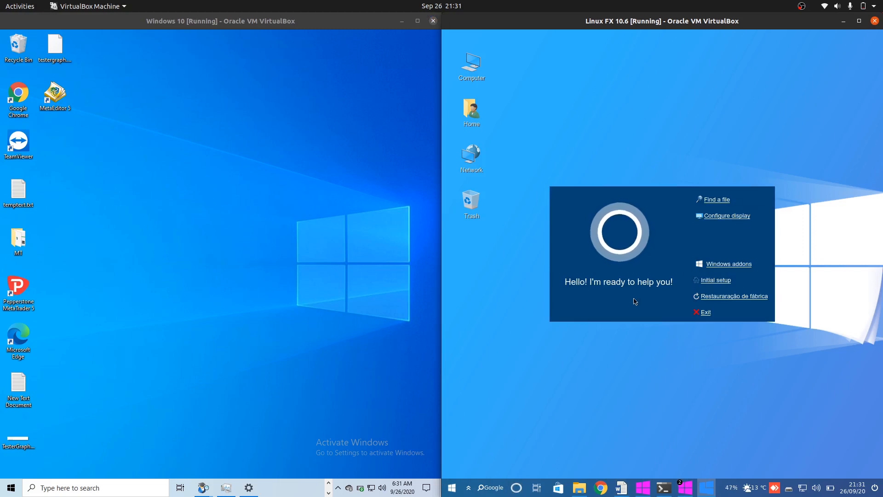
mouse_move(728, 249)
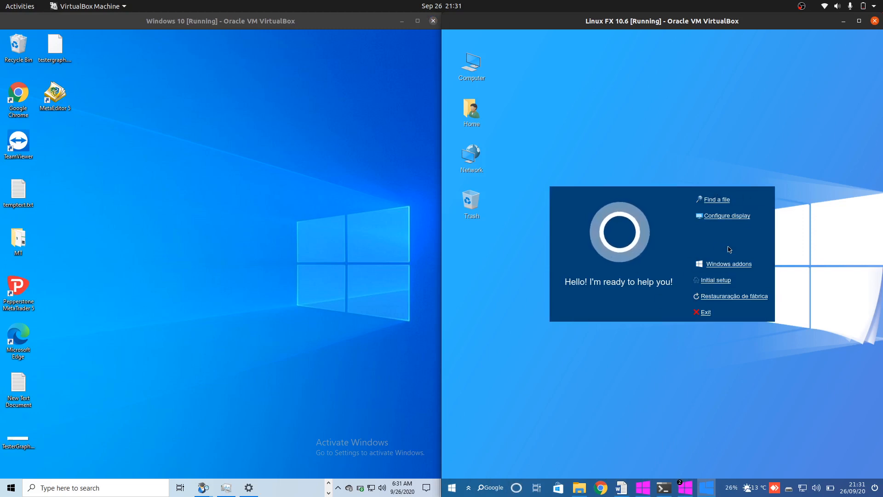
mouse_move(642, 289)
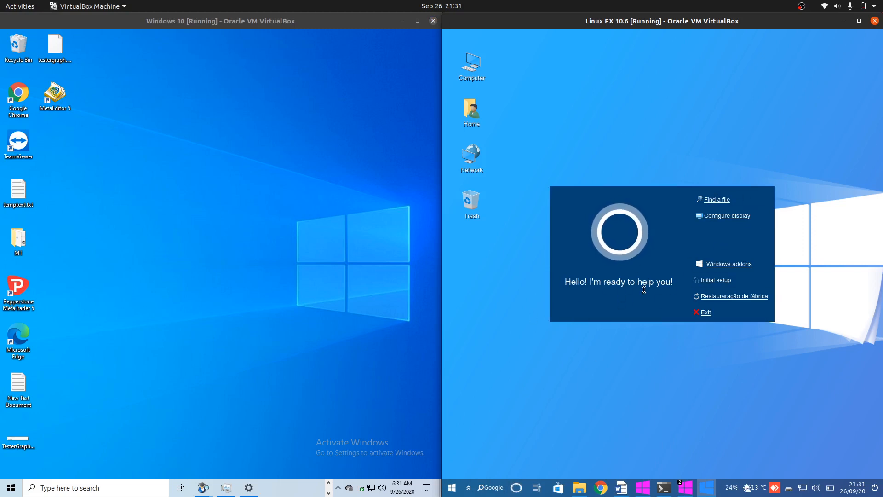
mouse_move(660, 264)
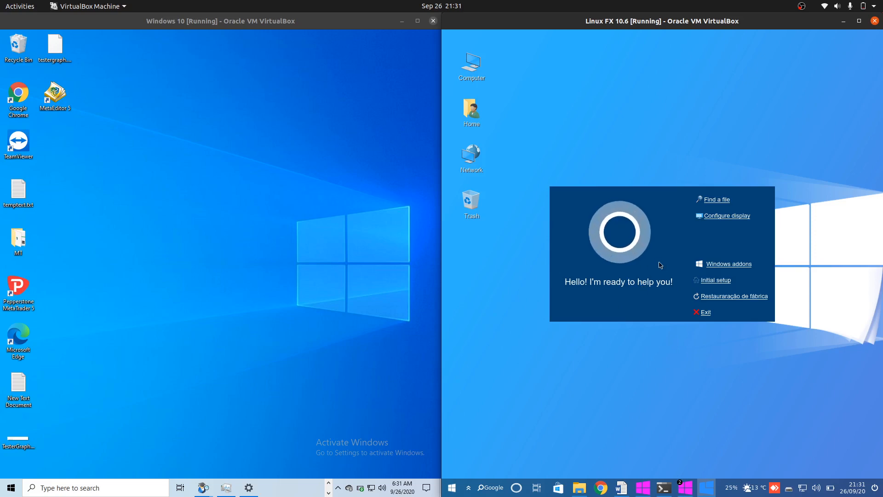
left_click(452, 488)
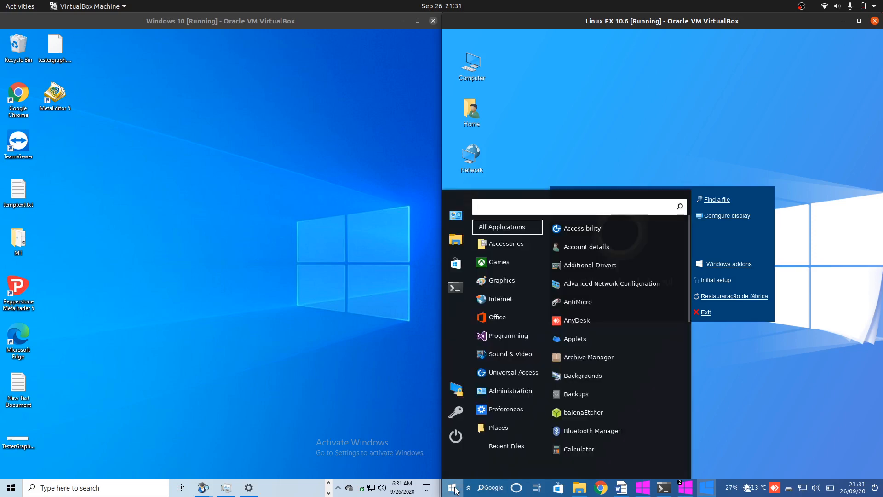
mouse_move(455, 436)
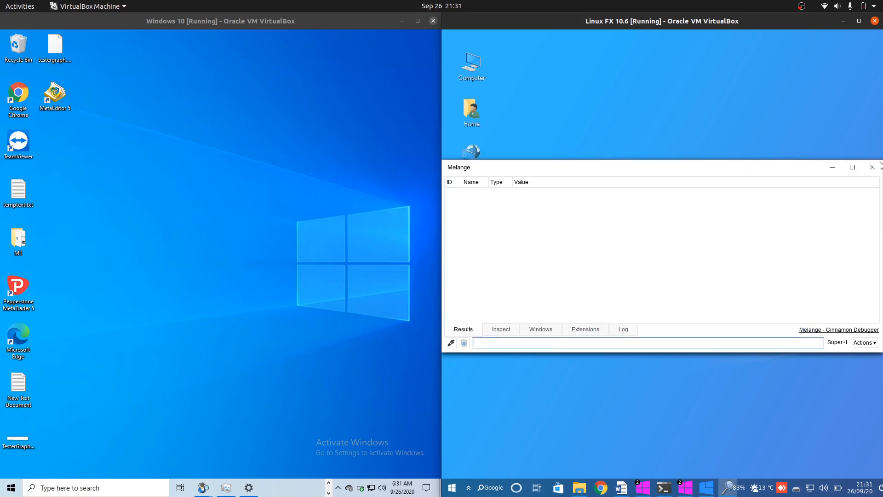
left_click(873, 167)
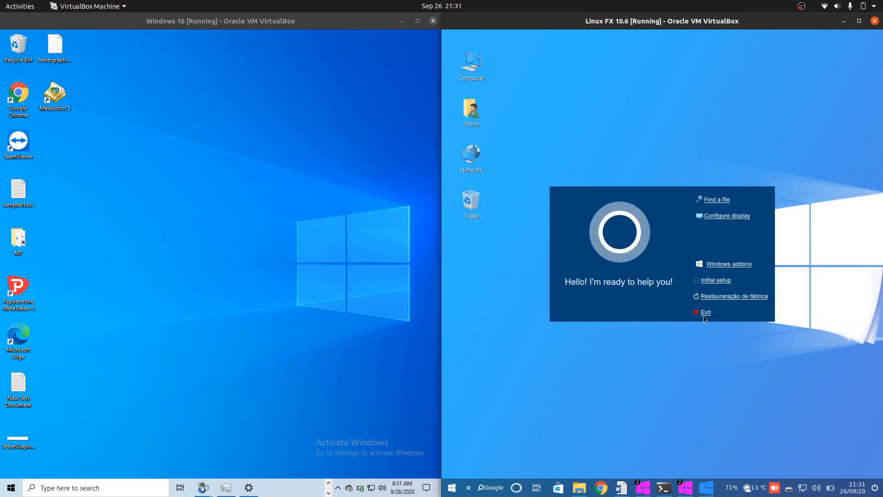
left_click(703, 312)
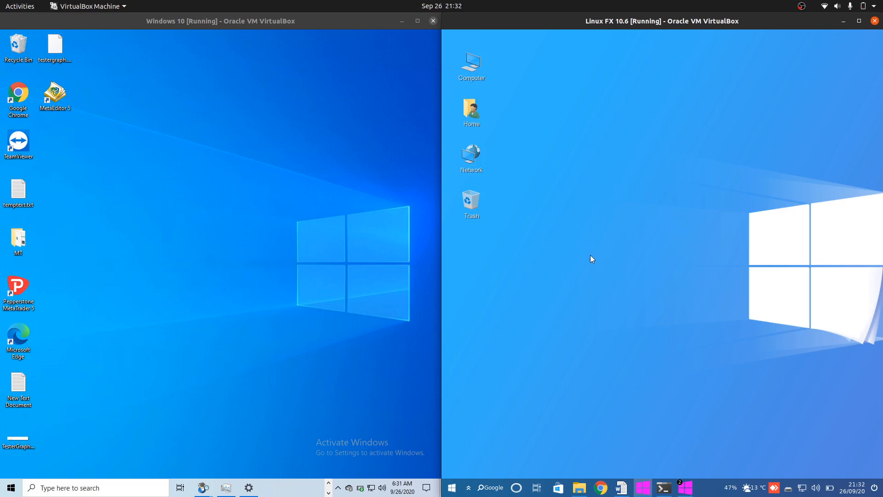
mouse_move(580, 261)
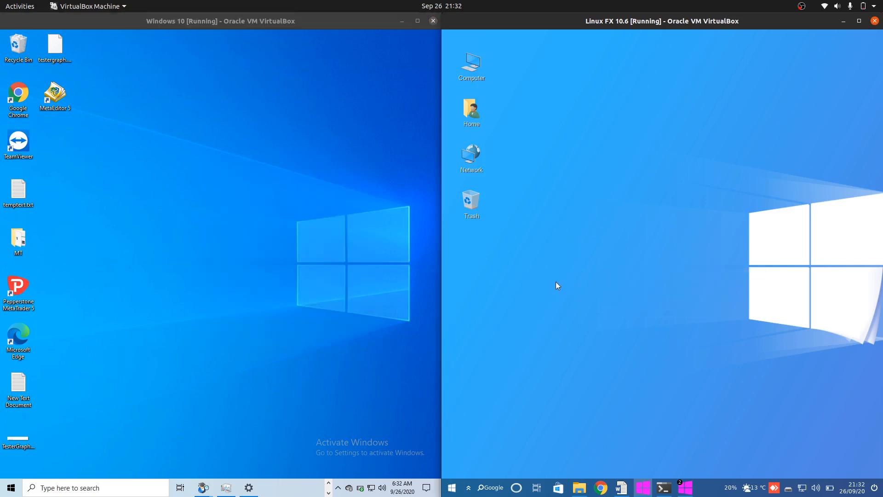
mouse_move(653, 105)
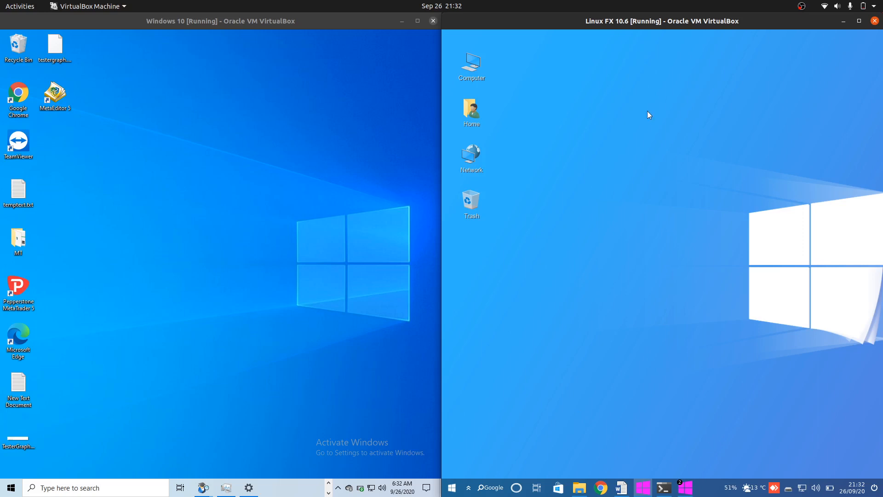
mouse_move(610, 220)
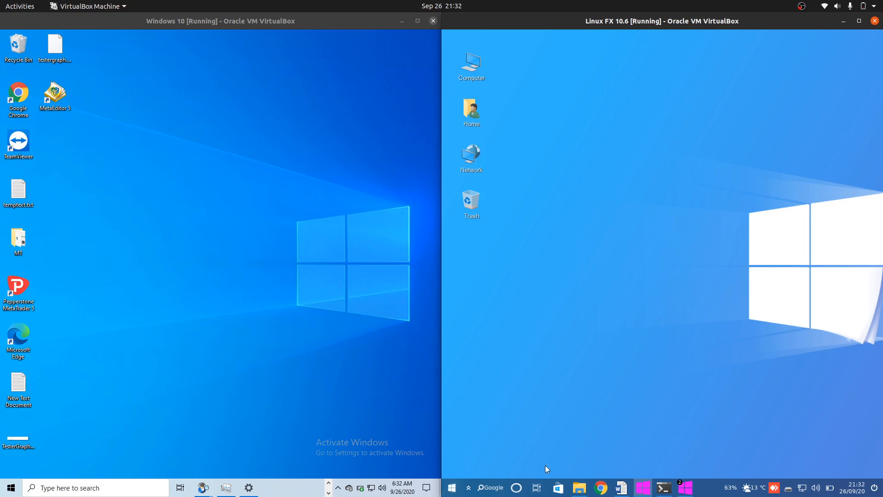
mouse_move(613, 306)
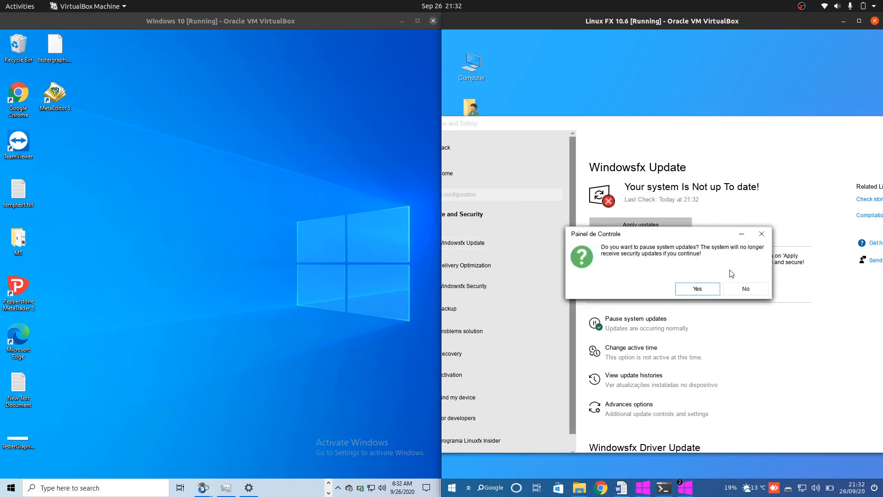
- Dismiss the pause-updates prompt and close the Windowsfx settings window, clearing the Linux FX desktop
left_click(744, 287)
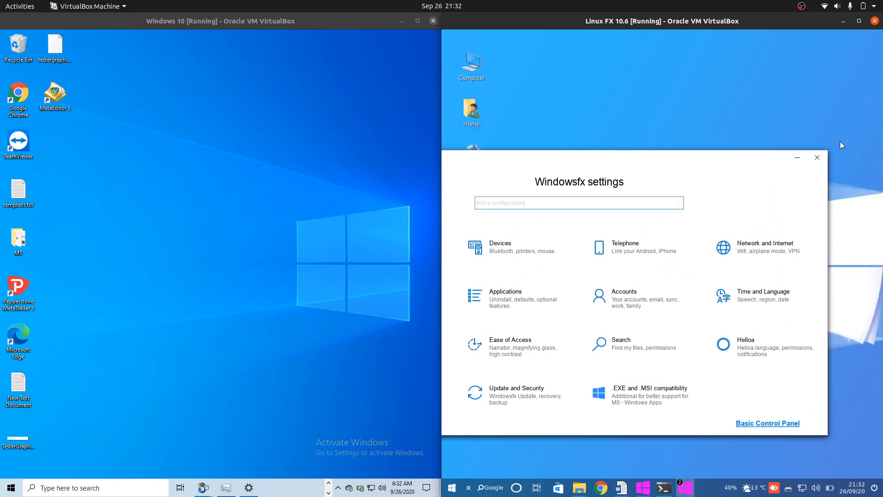
left_click(816, 157)
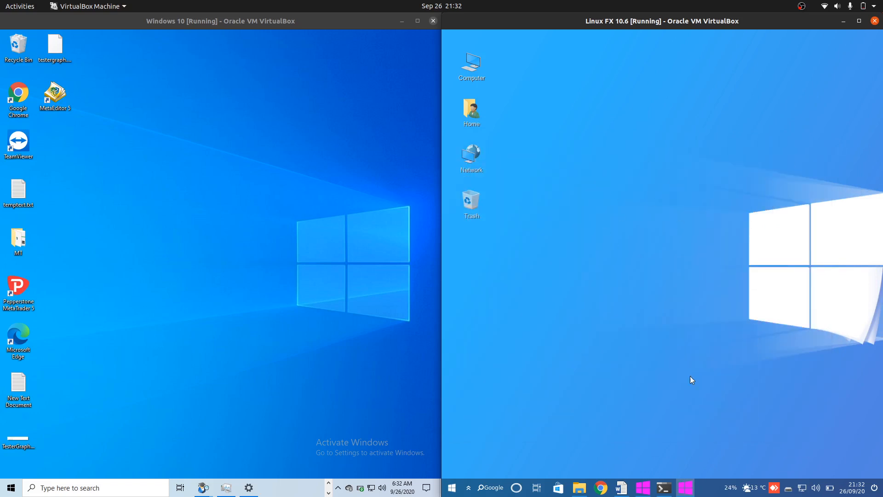
mouse_move(451, 487)
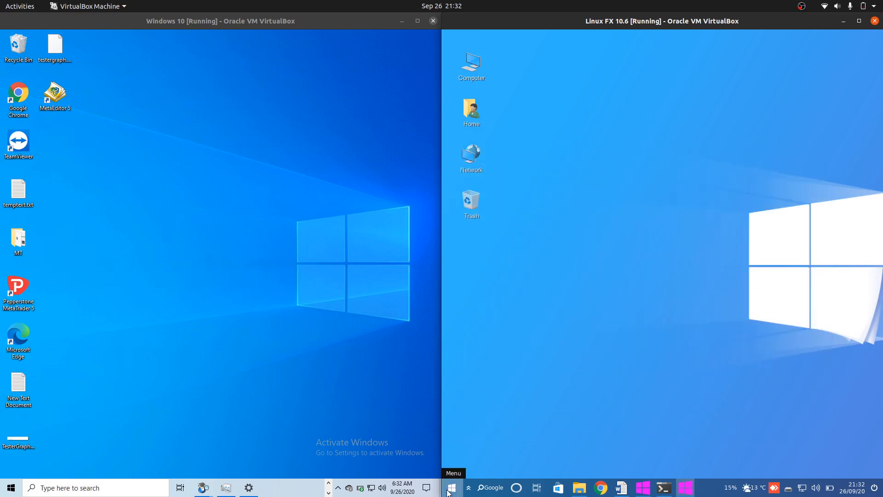
left_click(451, 488)
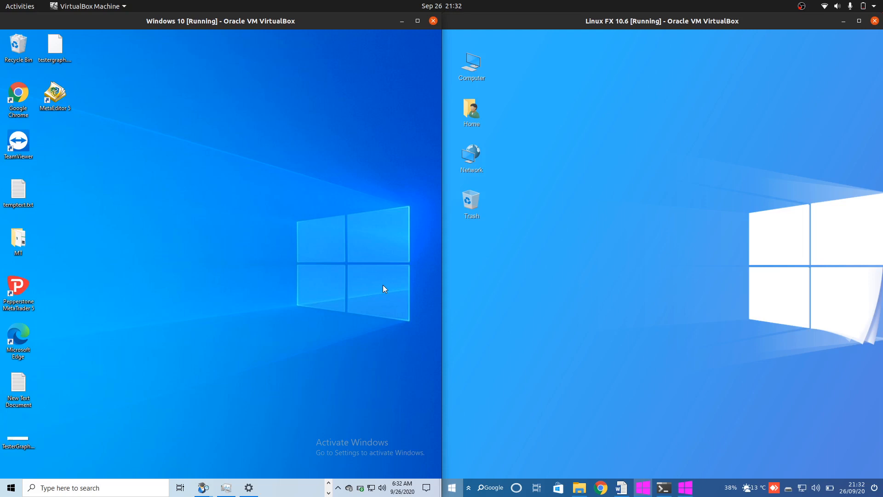
mouse_move(309, 186)
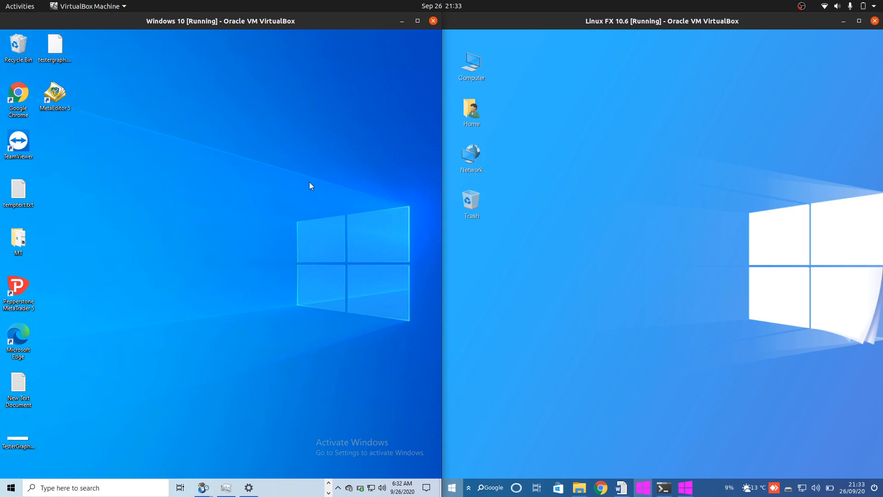
mouse_move(275, 116)
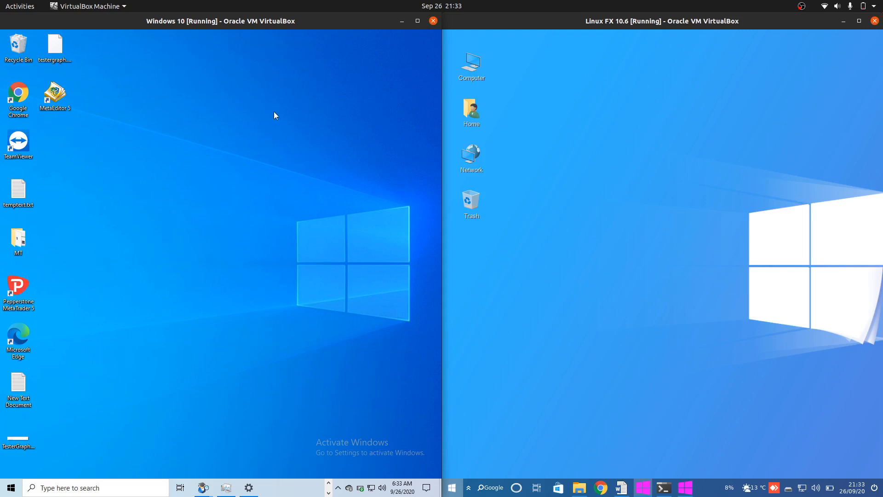
mouse_move(330, 142)
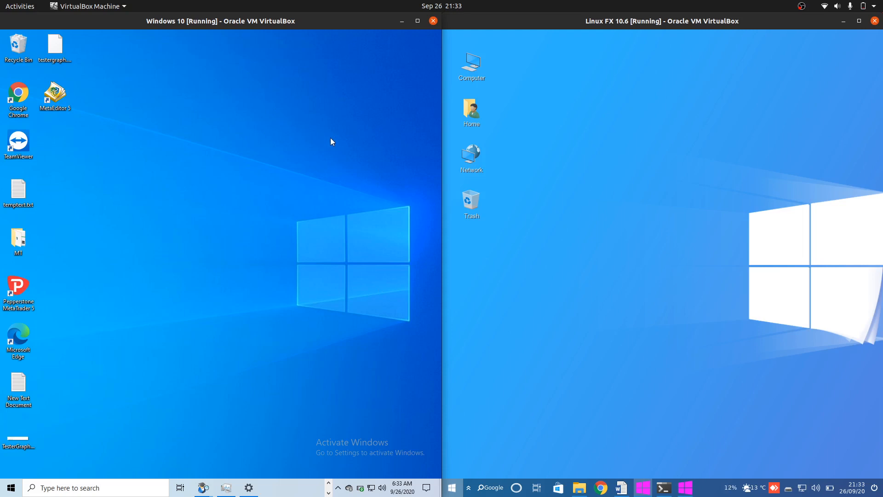
mouse_move(268, 147)
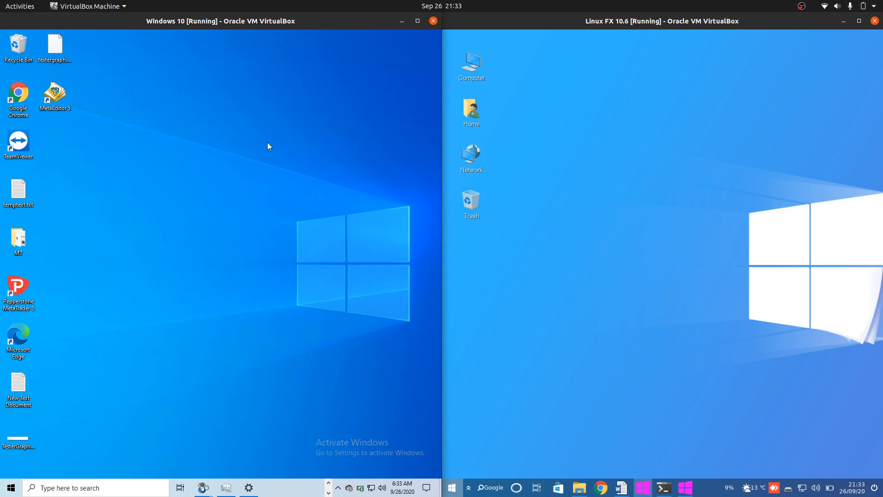
mouse_move(453, 5)
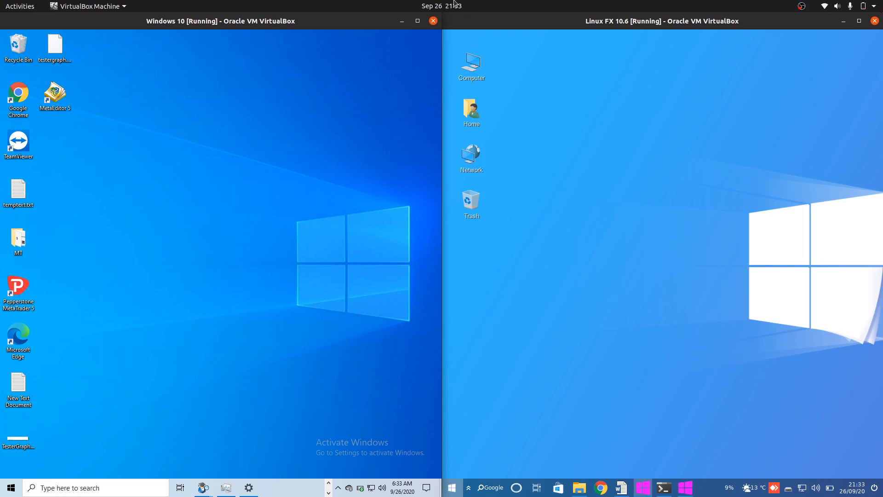
mouse_move(800, 6)
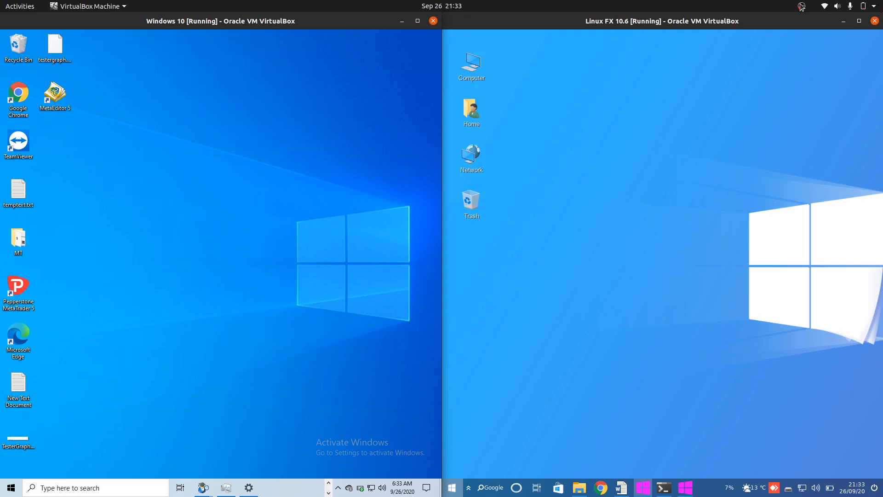